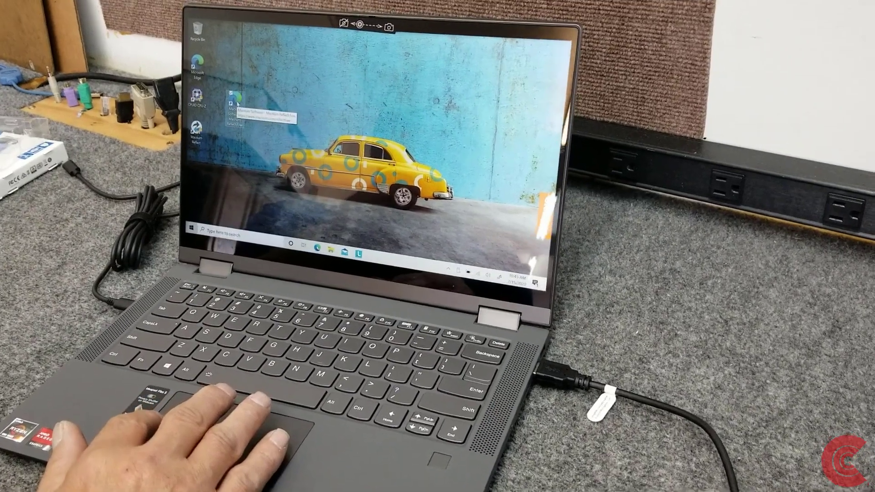
Step: Open the Macrium Software shortcut, view the Reflect Free Edition download section, and close Edge
double_click(228, 106)
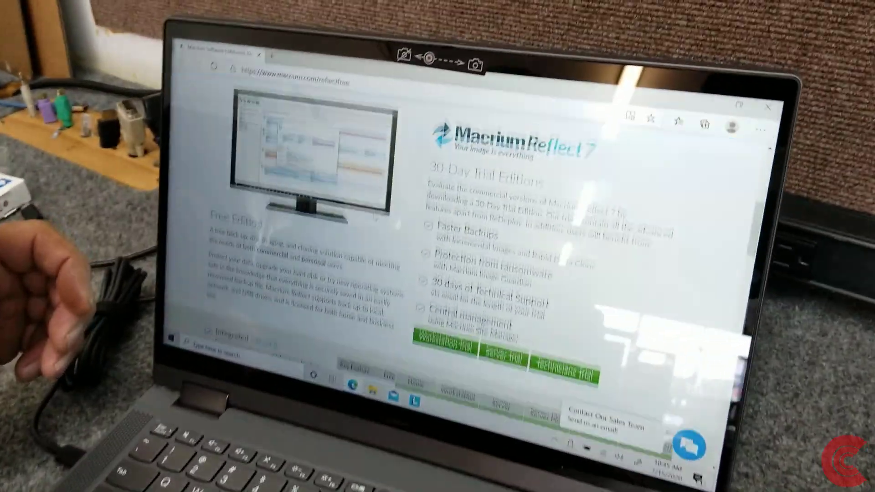
scroll("down", 3)
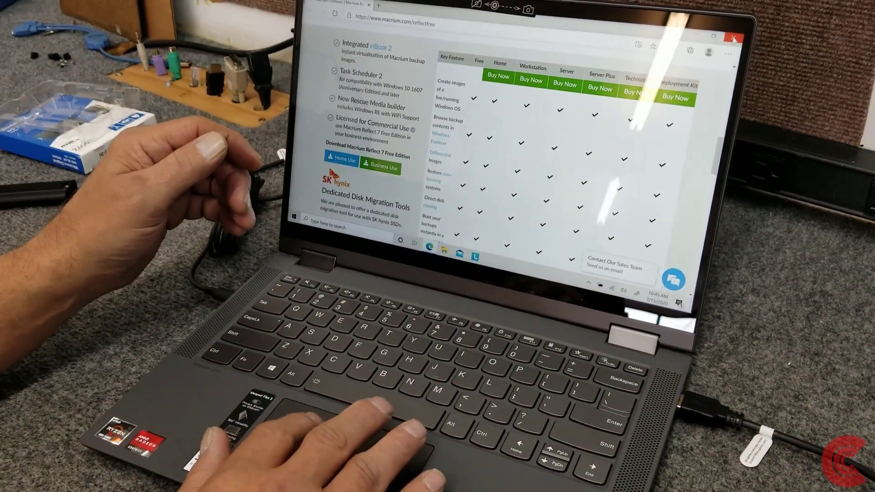
left_click(733, 37)
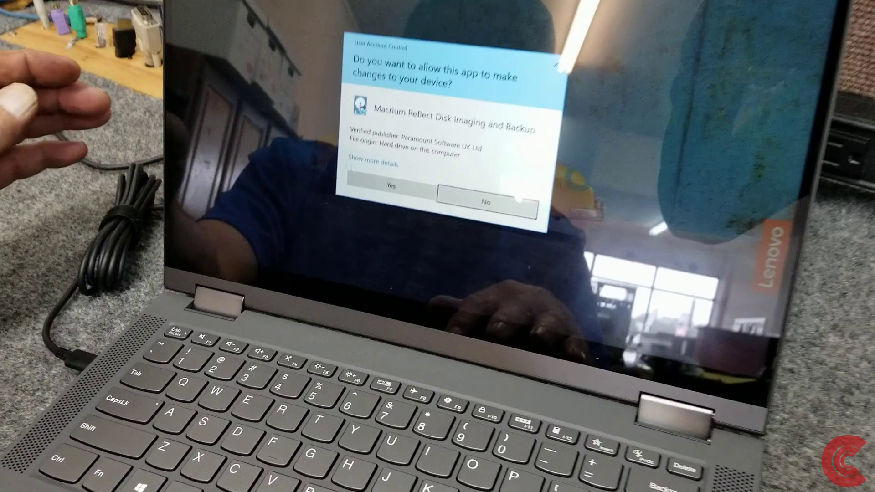
Step: Approve the User Account Control prompt so Macrium Reflect opens
left_click(391, 186)
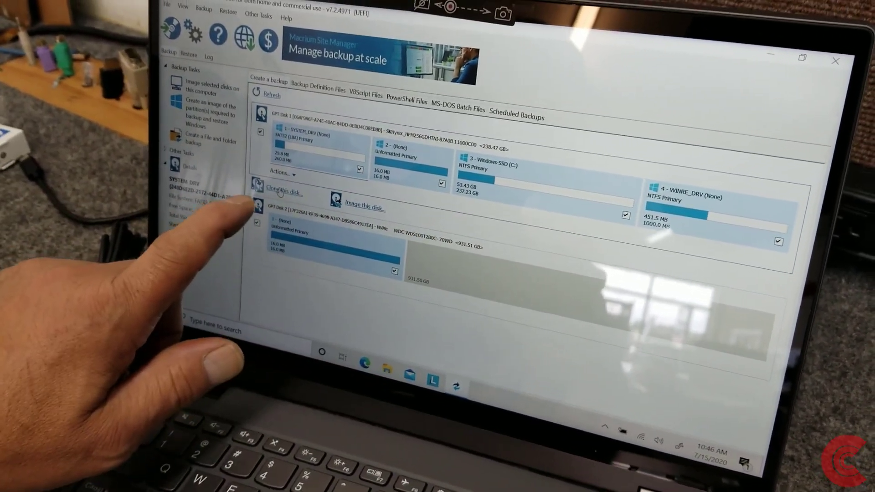
Step: Clone the system disk to the WD NVMe drive, deleting its existing partition
left_click(281, 192)
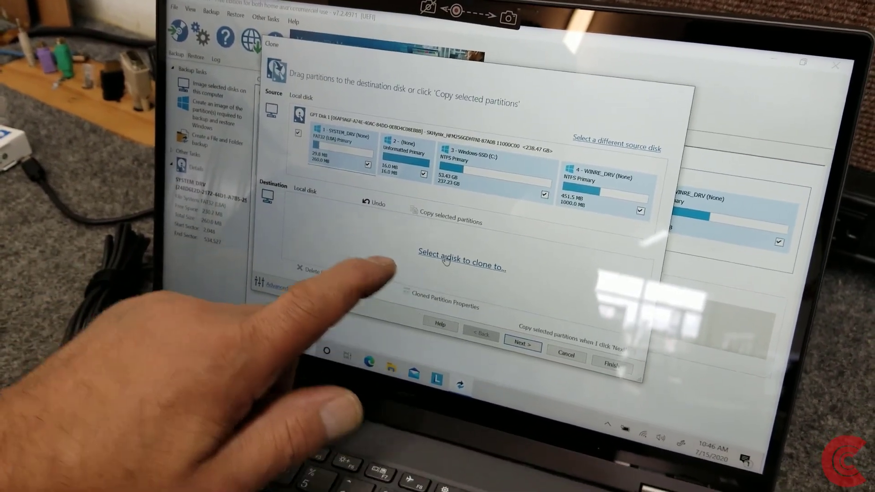
left_click(462, 266)
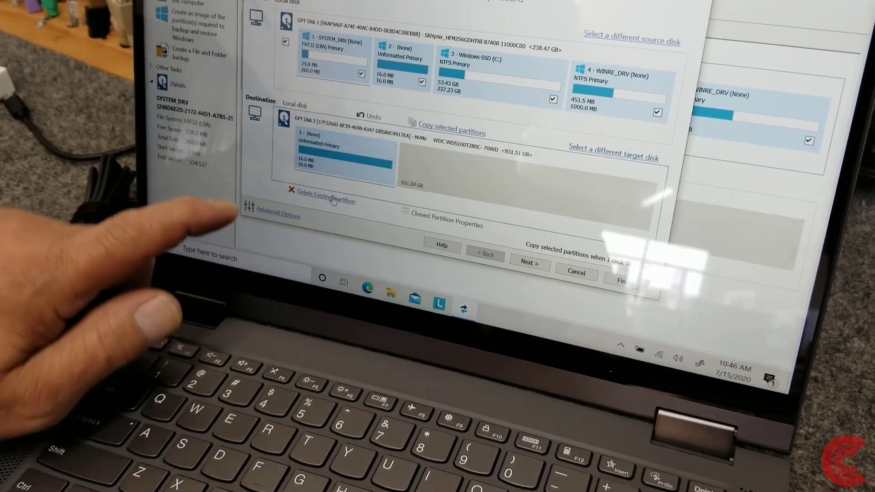
left_click(324, 201)
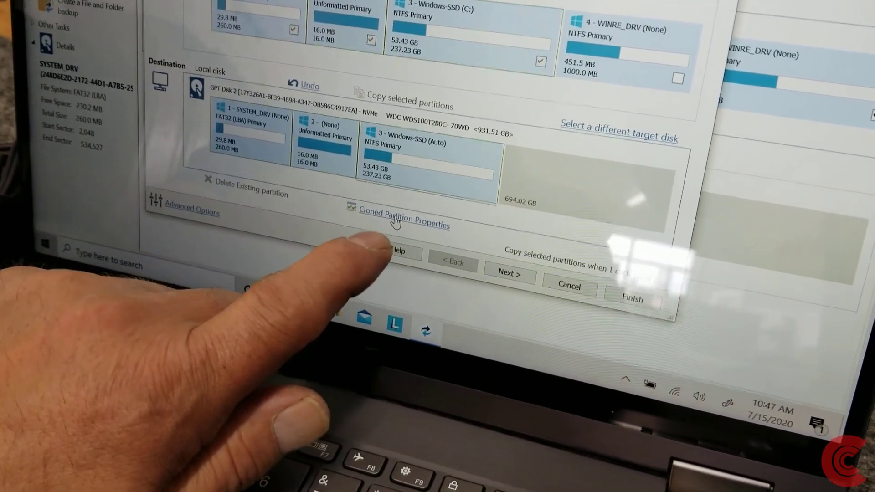
Step: Resize cloned Windows partition 3, finally leaving 1 GB free space after it
left_click(402, 220)
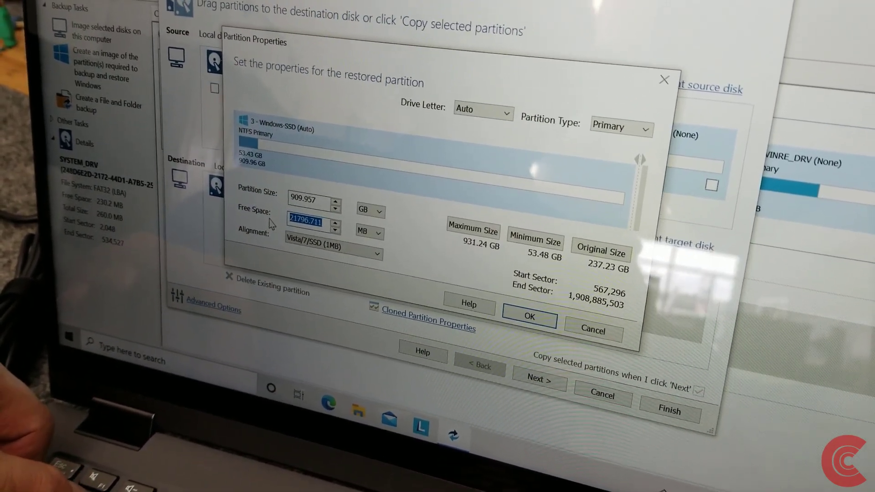
type("120")
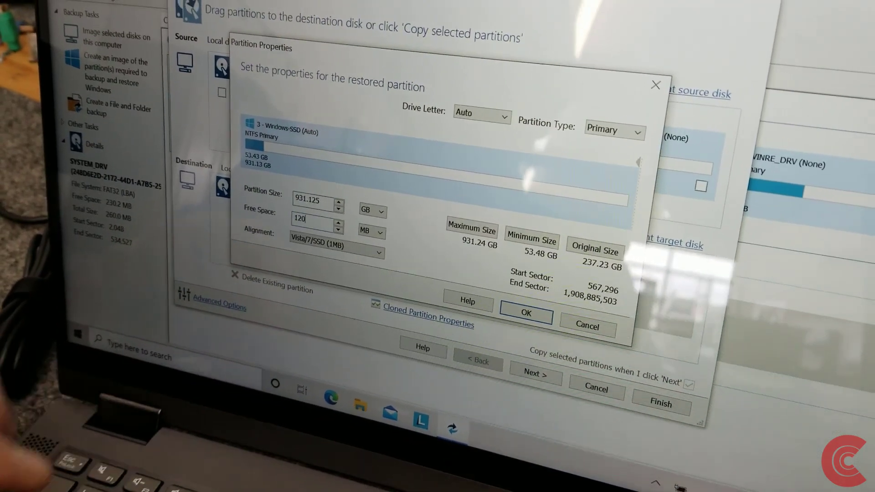
left_click(524, 313)
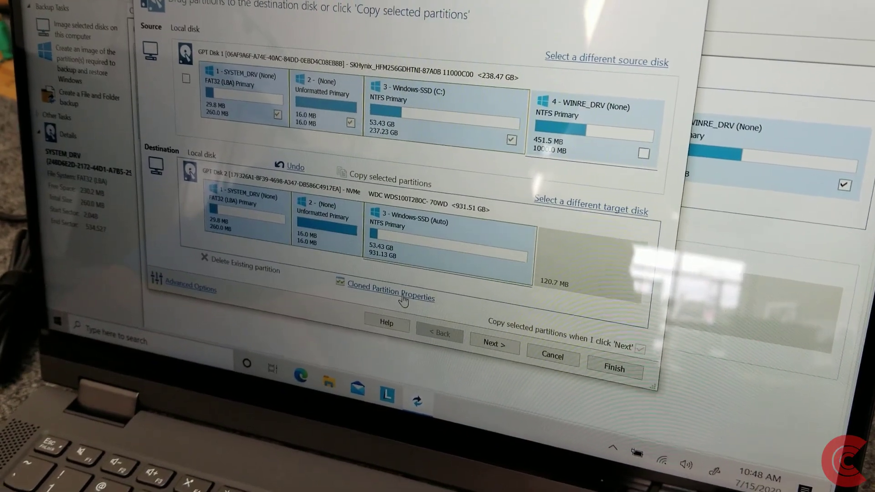
left_click(390, 296)
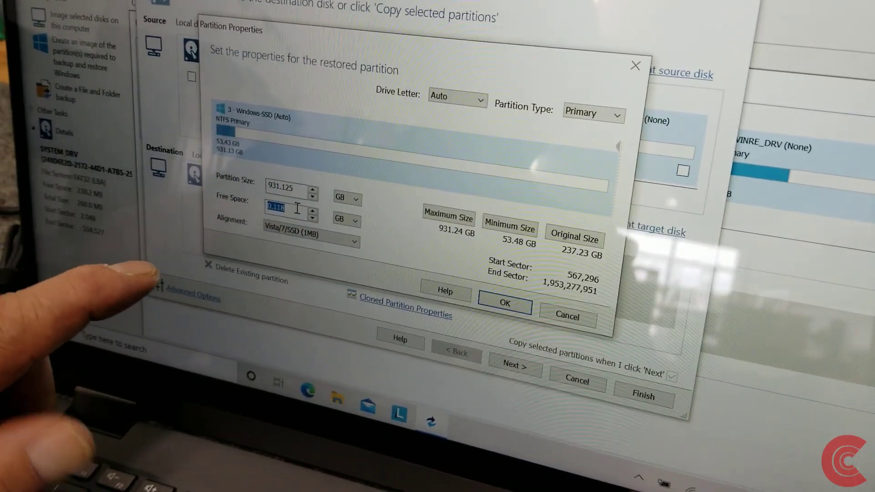
type("1")
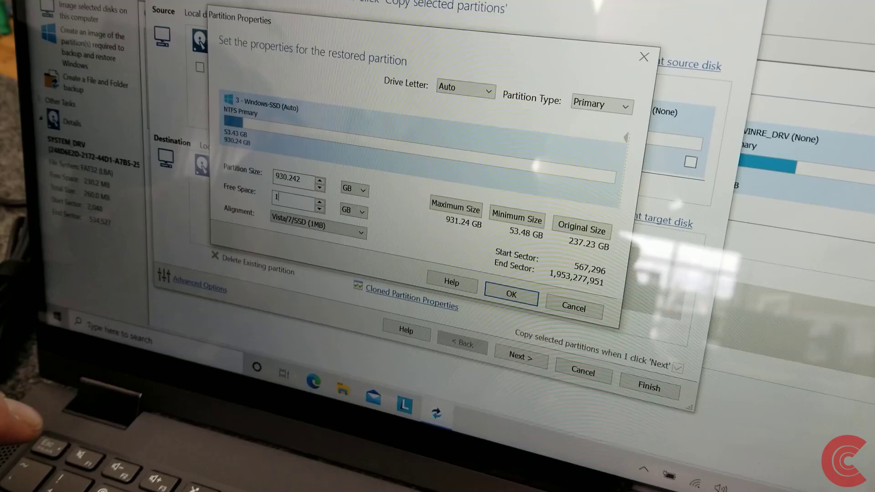
left_click(510, 294)
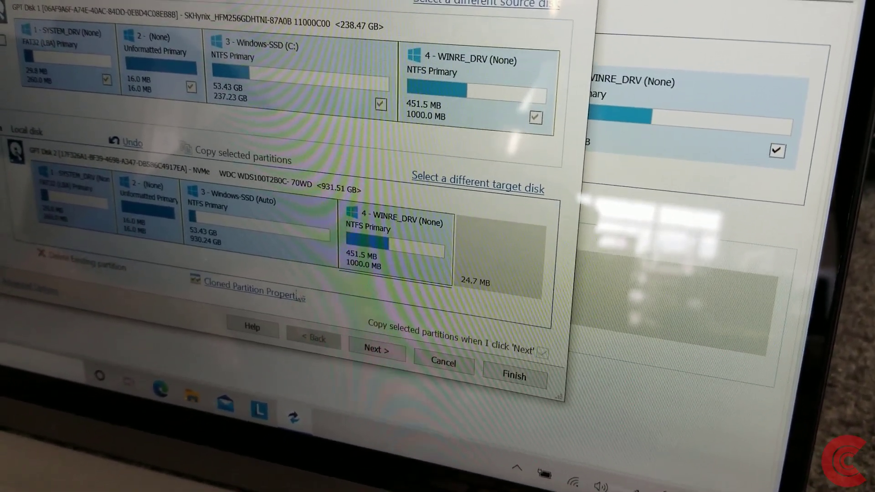
Step: Set the cloned WINRE_DRV recovery partition to its maximum size of 1024 MB
left_click(247, 291)
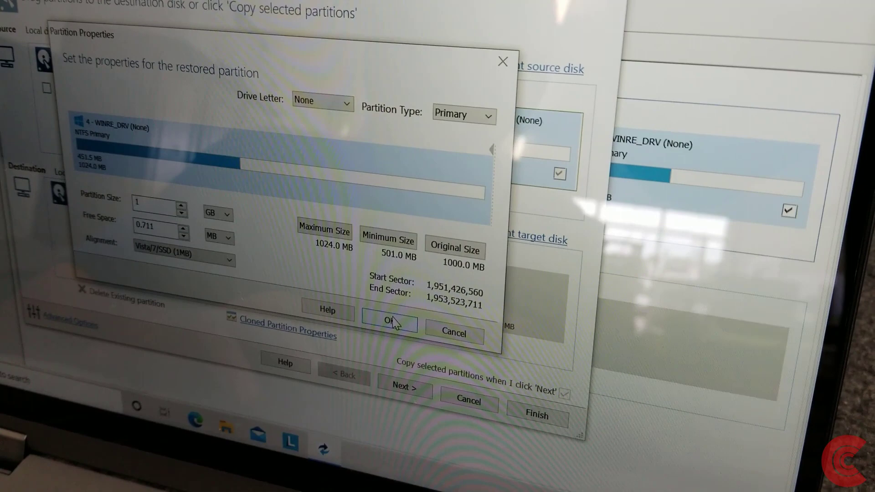
left_click(389, 321)
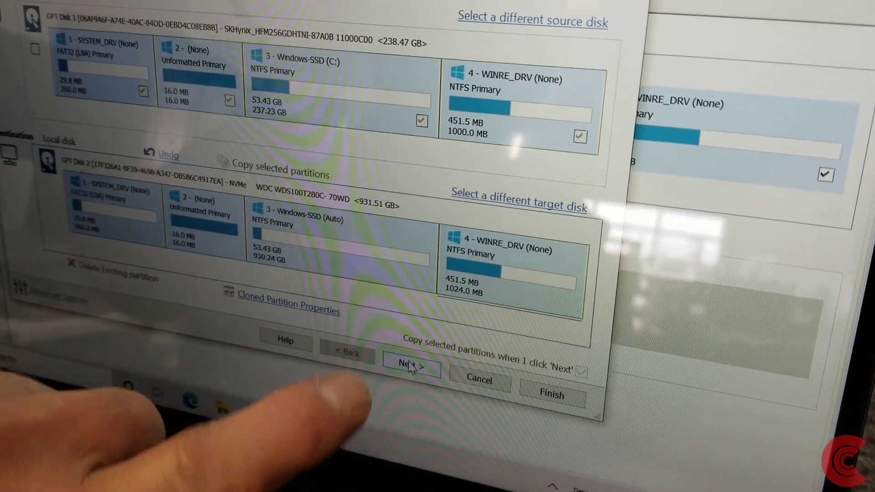
Step: Skip scheduling, finish the wizard, and run the clone now as 'My Clone'
left_click(411, 364)
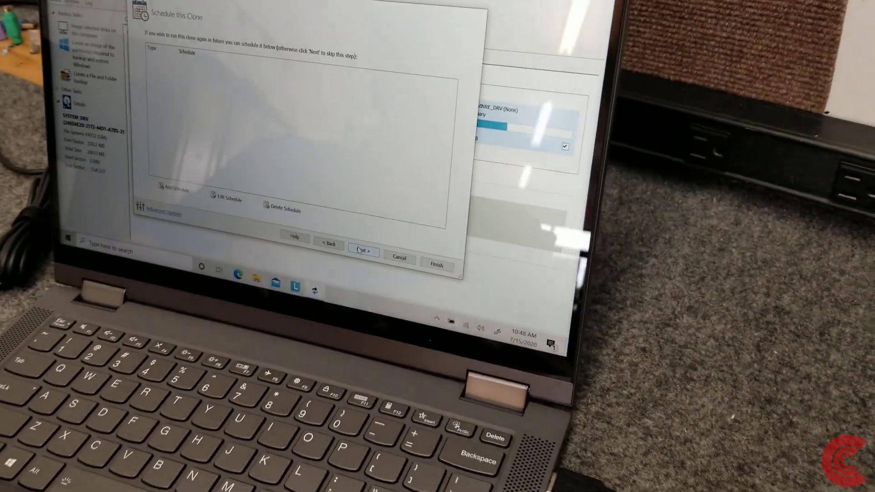
left_click(362, 251)
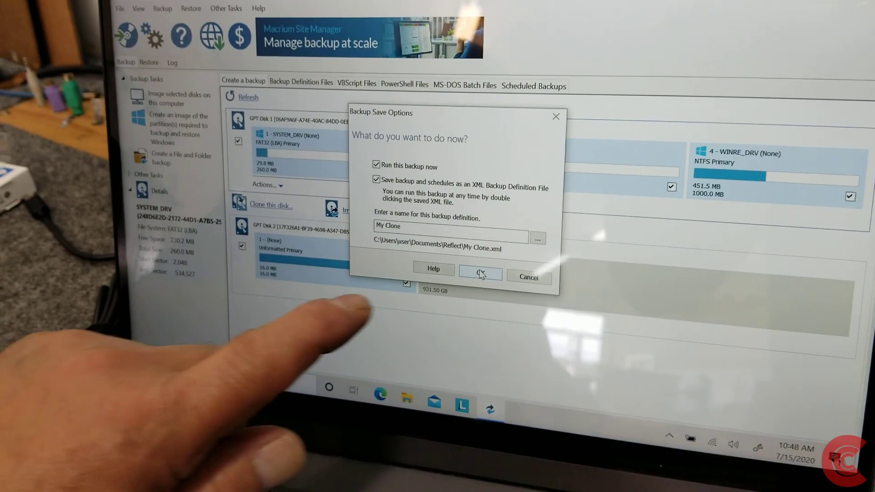
left_click(479, 274)
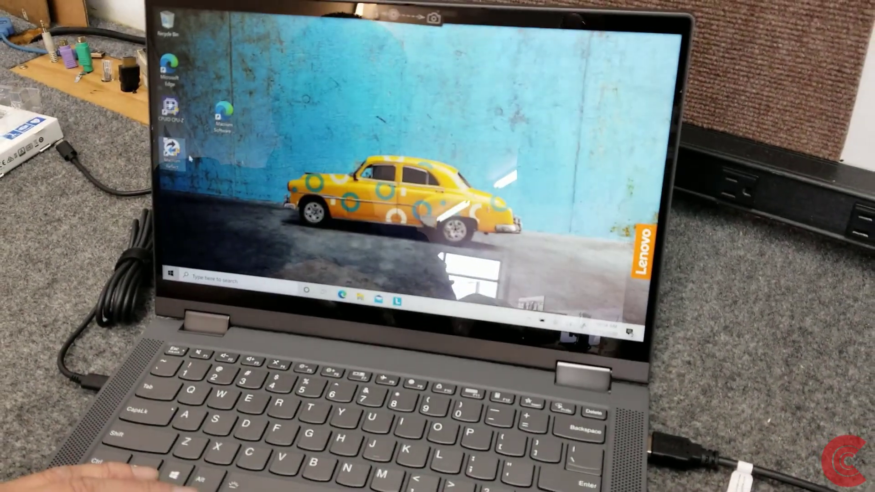
Step: Check the drives under This PC, then open the Start menu
right_click(170, 277)
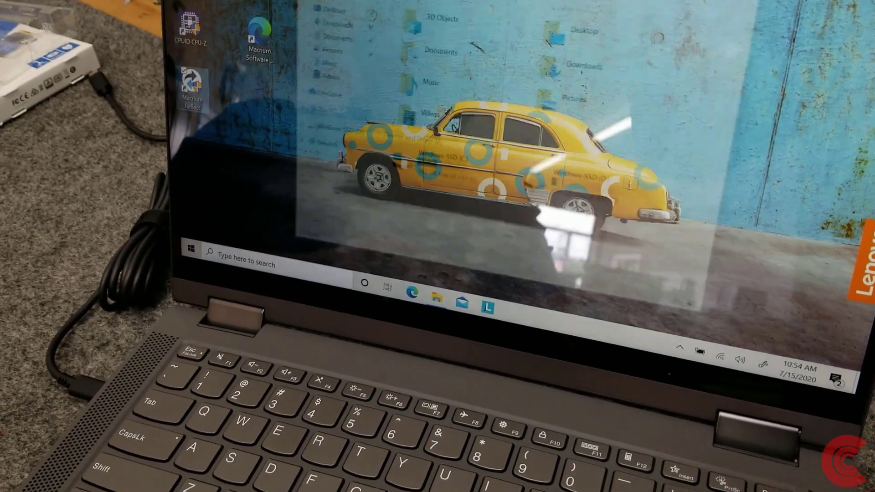
left_click(191, 249)
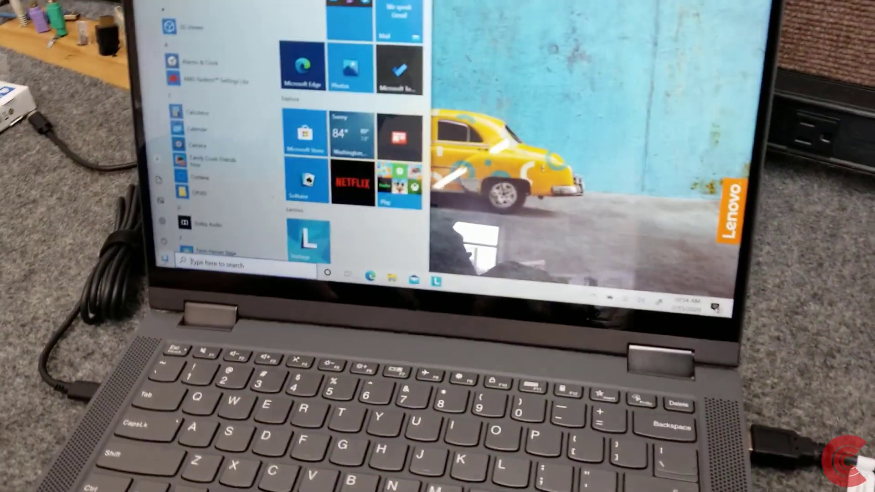